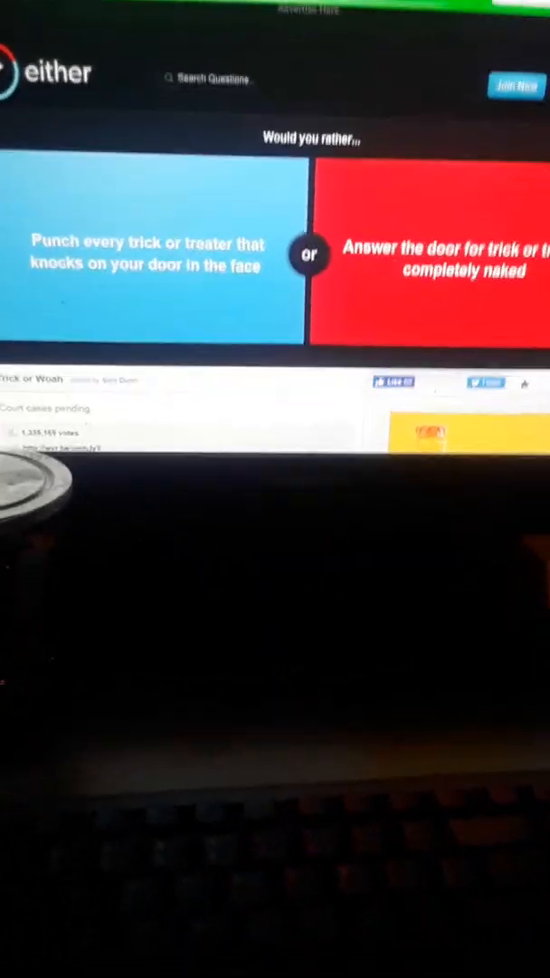
Vote on the trick-or-treater question to reach the teeth-versus-internet question
left_click(145, 262)
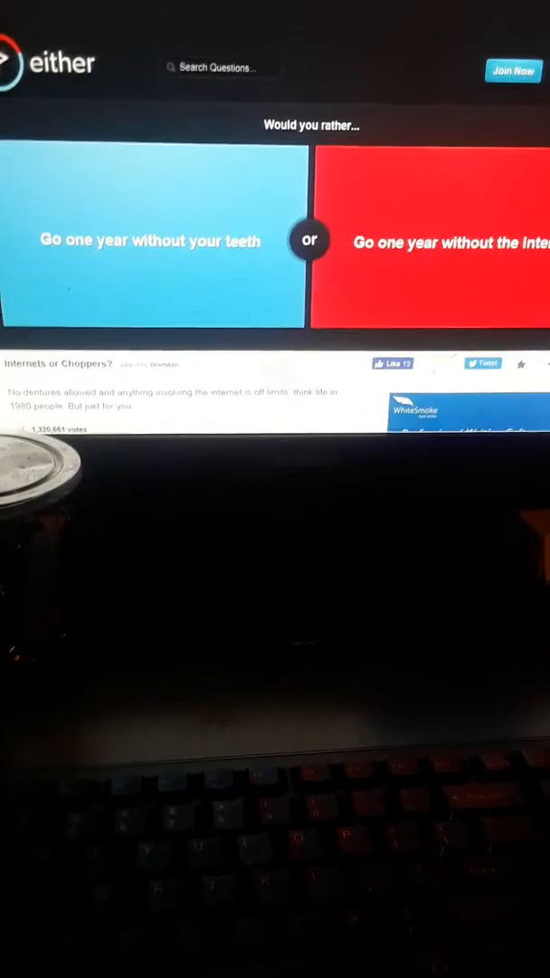
left_click(154, 240)
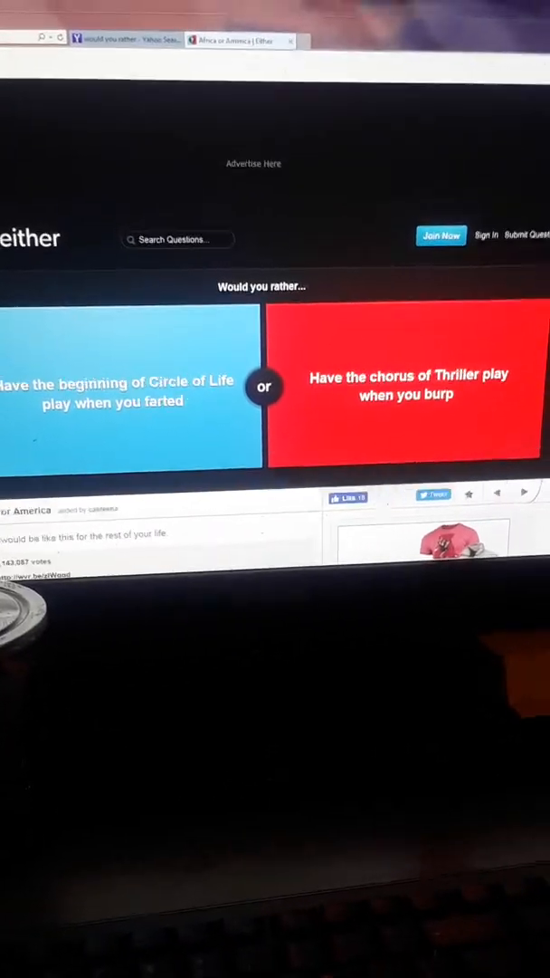
Pick a side on the Circle of Life fart versus Thriller burp question
left_click(412, 385)
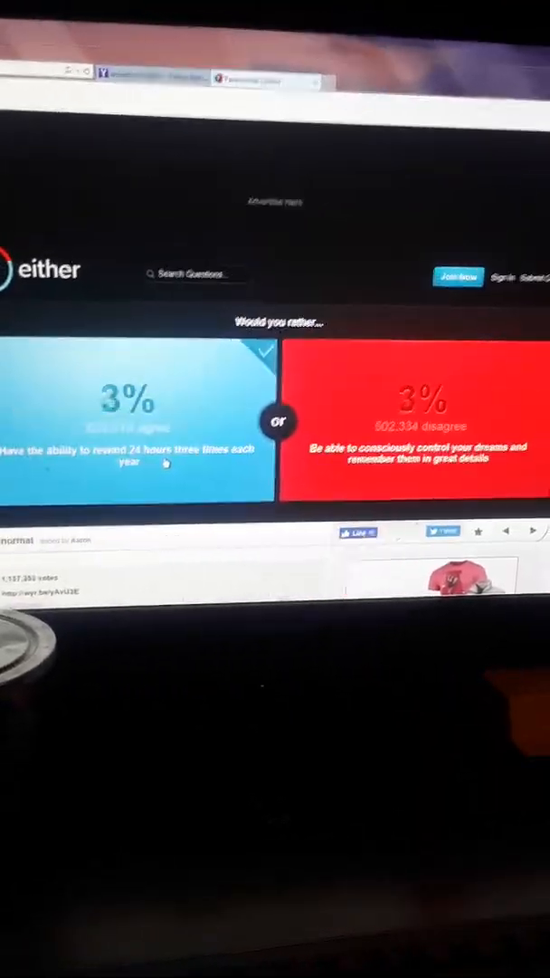
Choose the 'rewind 24 hours' panel and move to the dream-job question
left_click(127, 416)
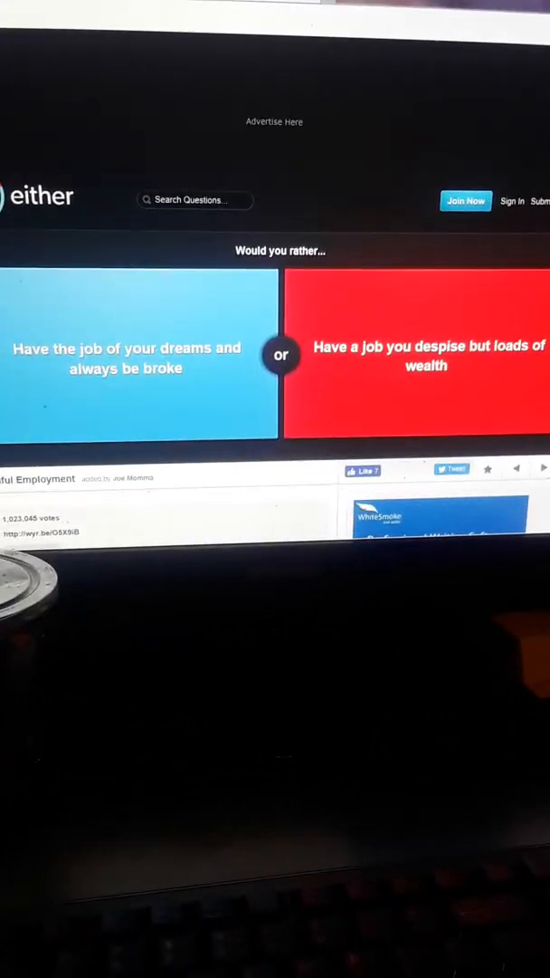
Vote between broke dream job and wealthy despised job
left_click(416, 357)
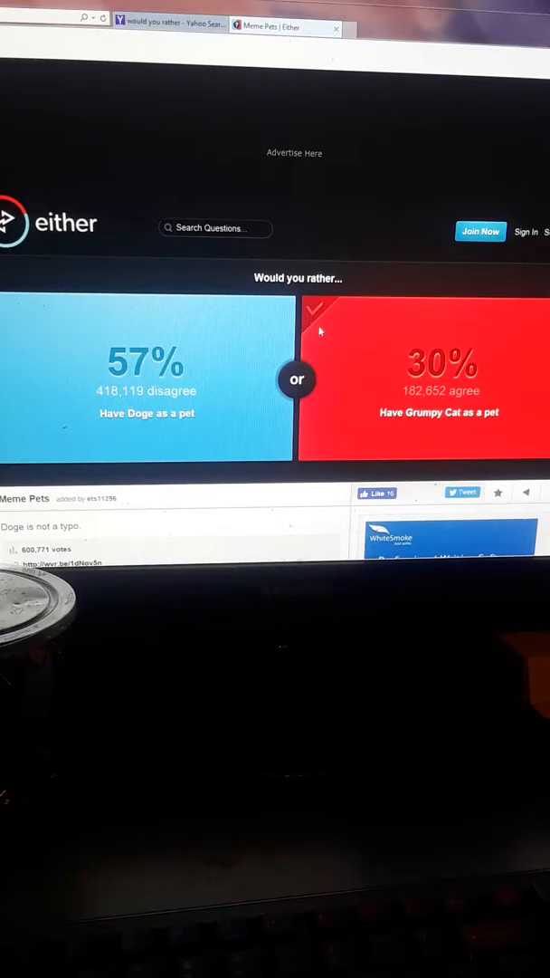
Choose the red 'Have Grumpy Cat as a pet' panel to reveal results
left_click(148, 379)
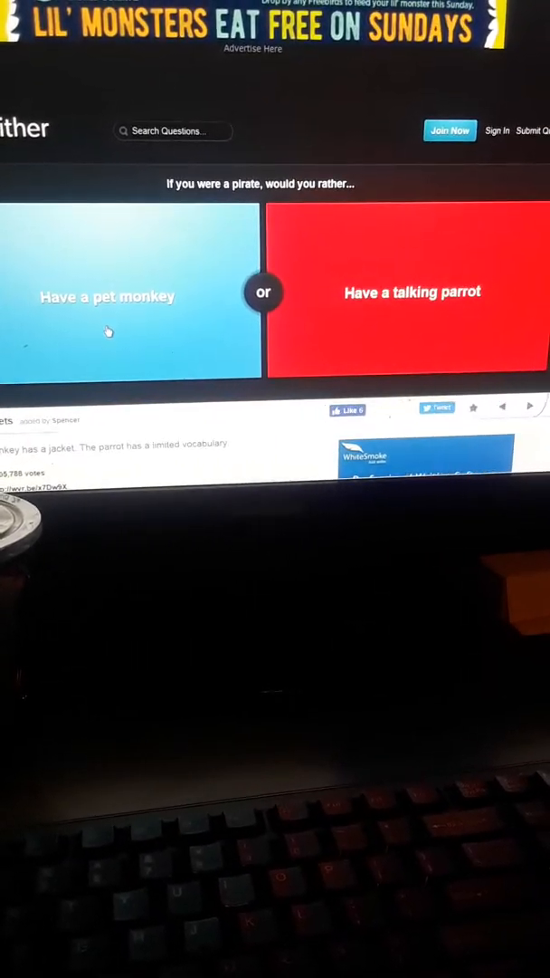
Pick the blue 'Have a pet monkey' panel on the pirate question
left_click(106, 295)
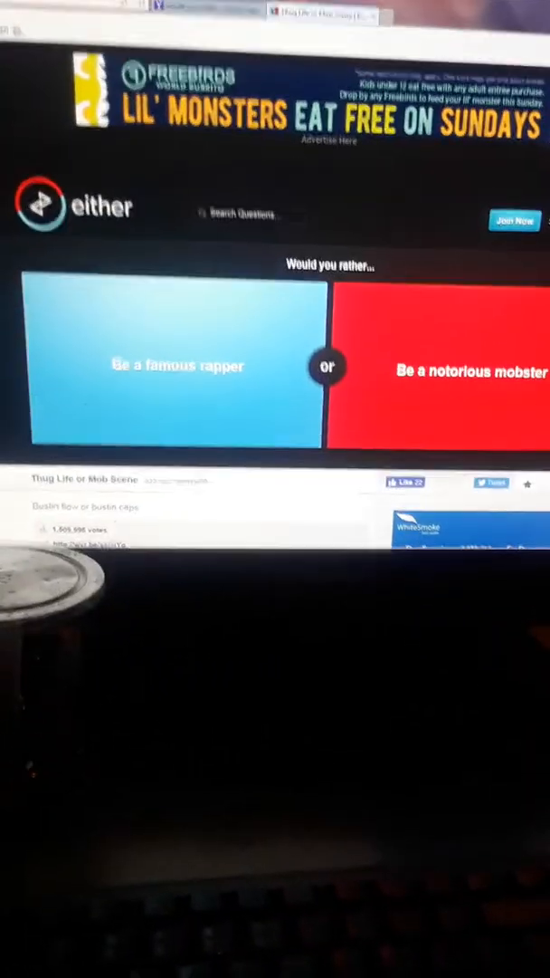
Vote between 'Be a famous rapper' and 'Be a notorious mobster'
left_click(179, 365)
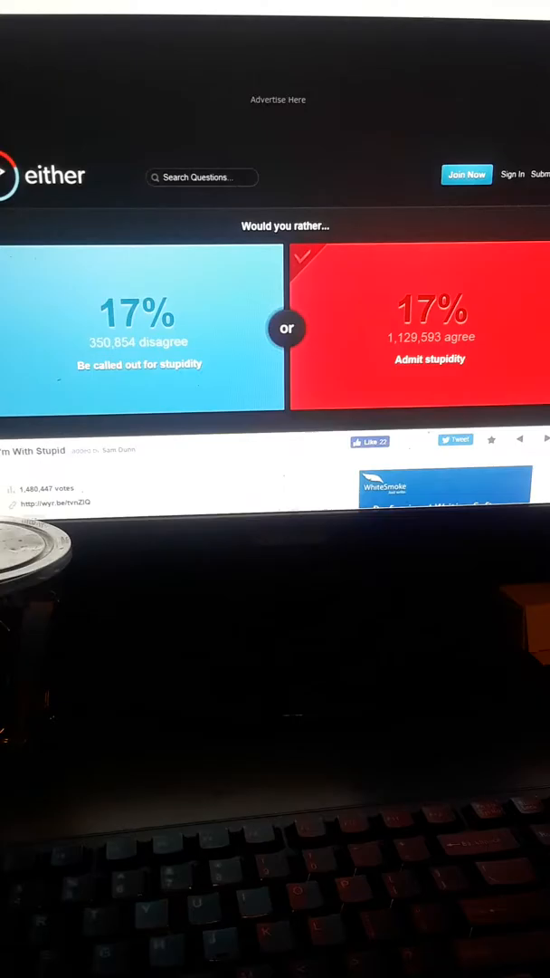
Choose the red 'Admit stupidity' panel and view its percentage results
left_click(430, 326)
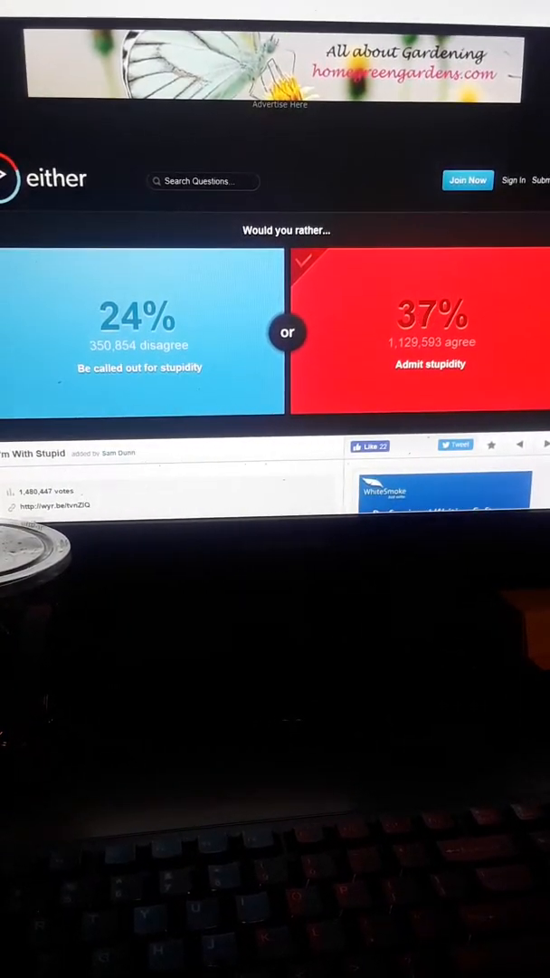